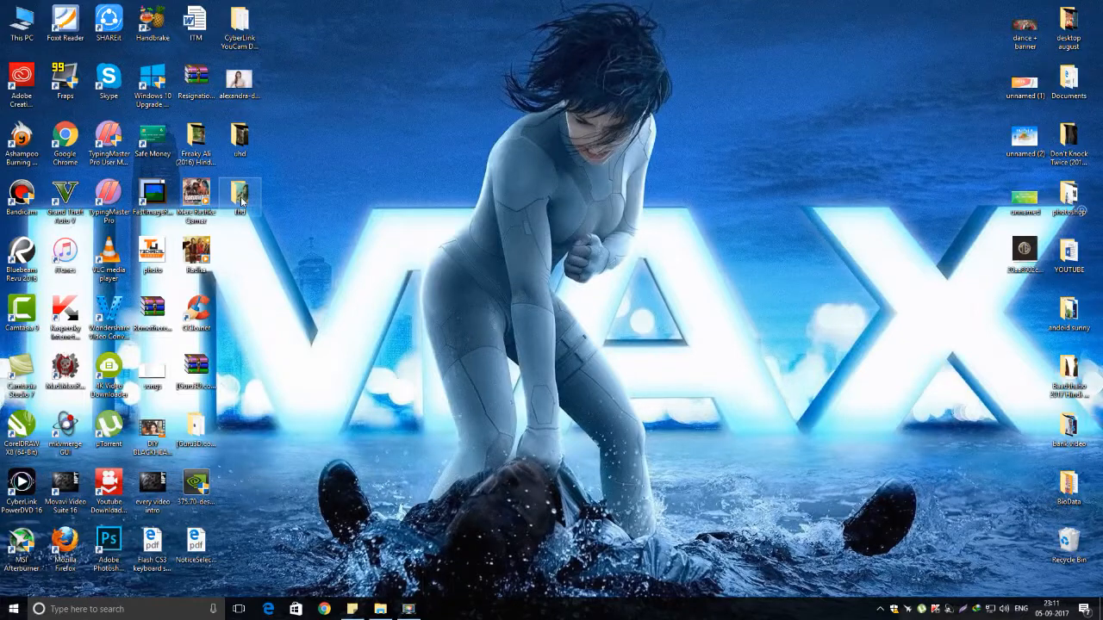
# - Play the Full-HD Vidya Vox music video from the desktop fhd folder in VLC
pyautogui.doubleClick(239, 194)
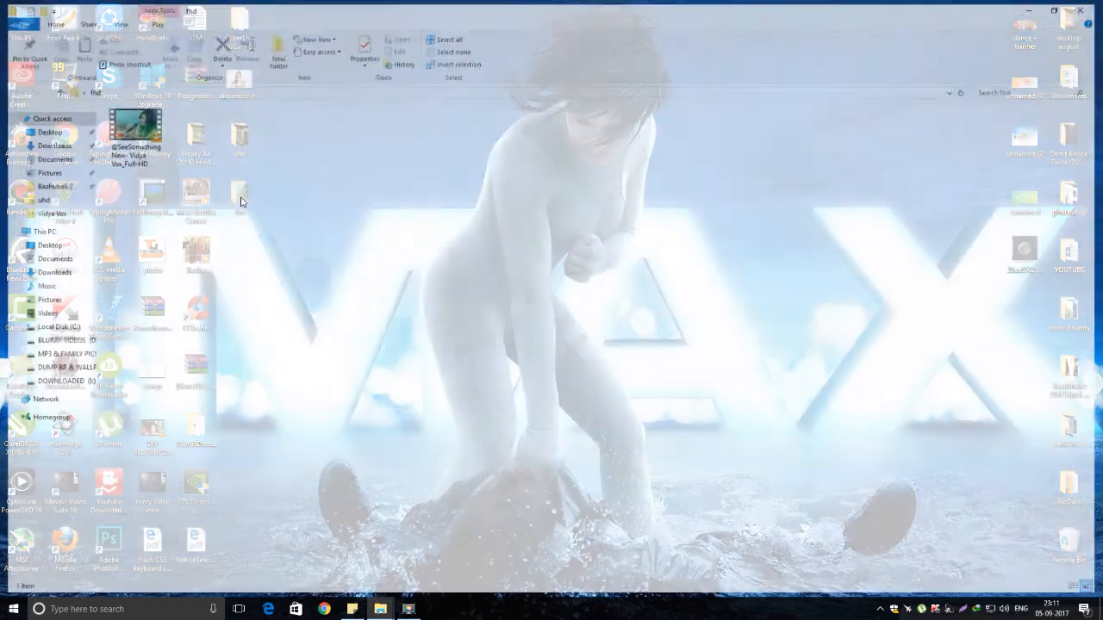
pyautogui.doubleClick(133, 133)
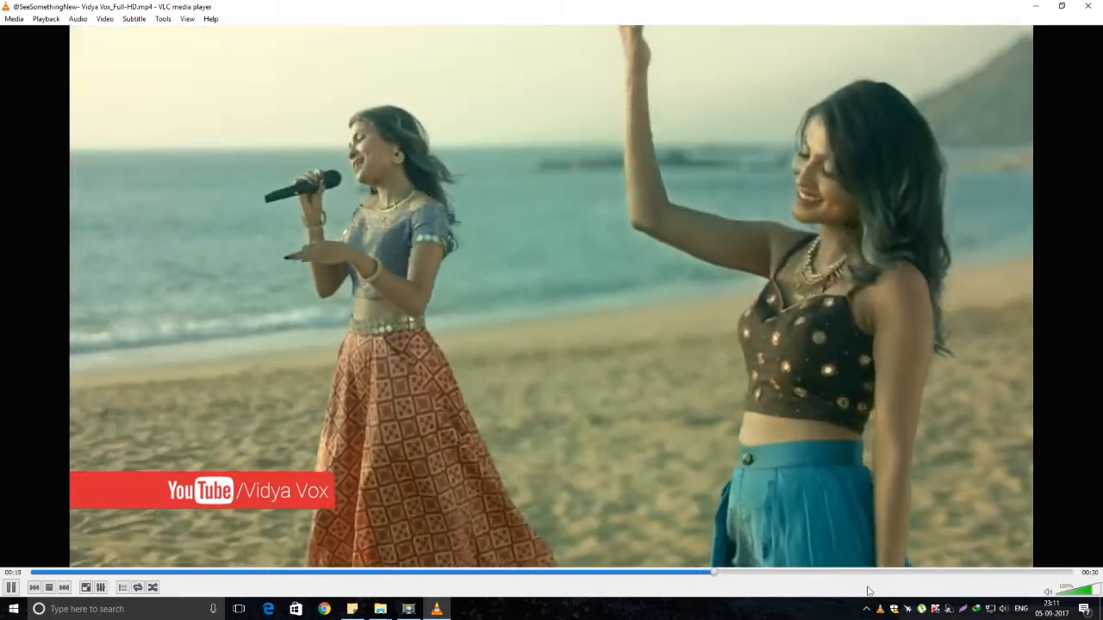
# - Close the VLC player, leaving the fhd folder with its 7.63 MB video showing
pyautogui.doubleClick(539, 310)
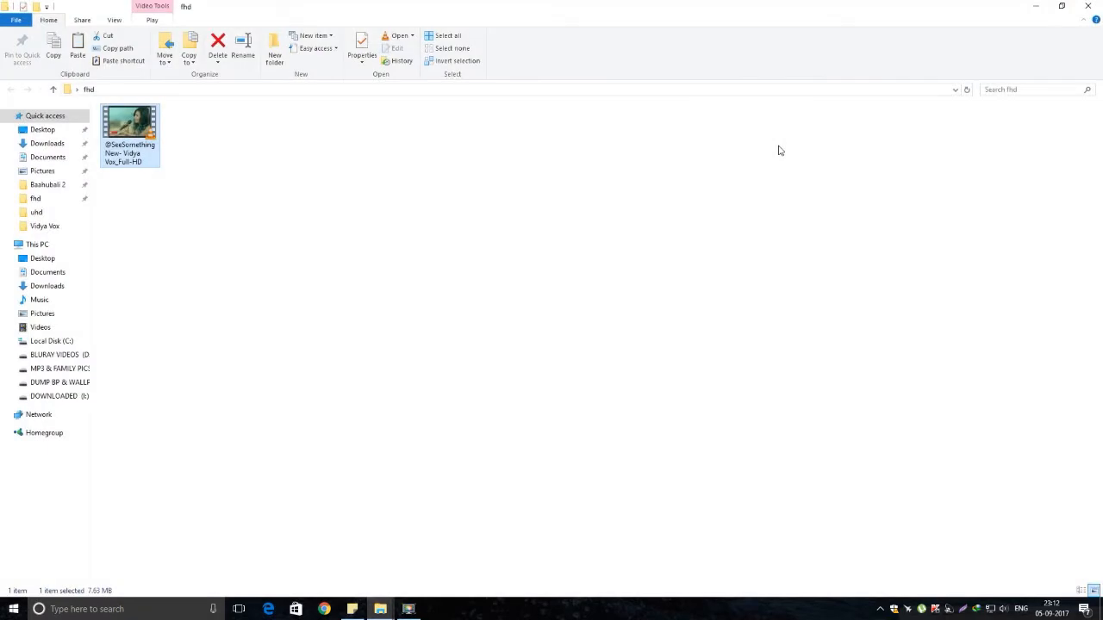
pyautogui.moveTo(680, 147)
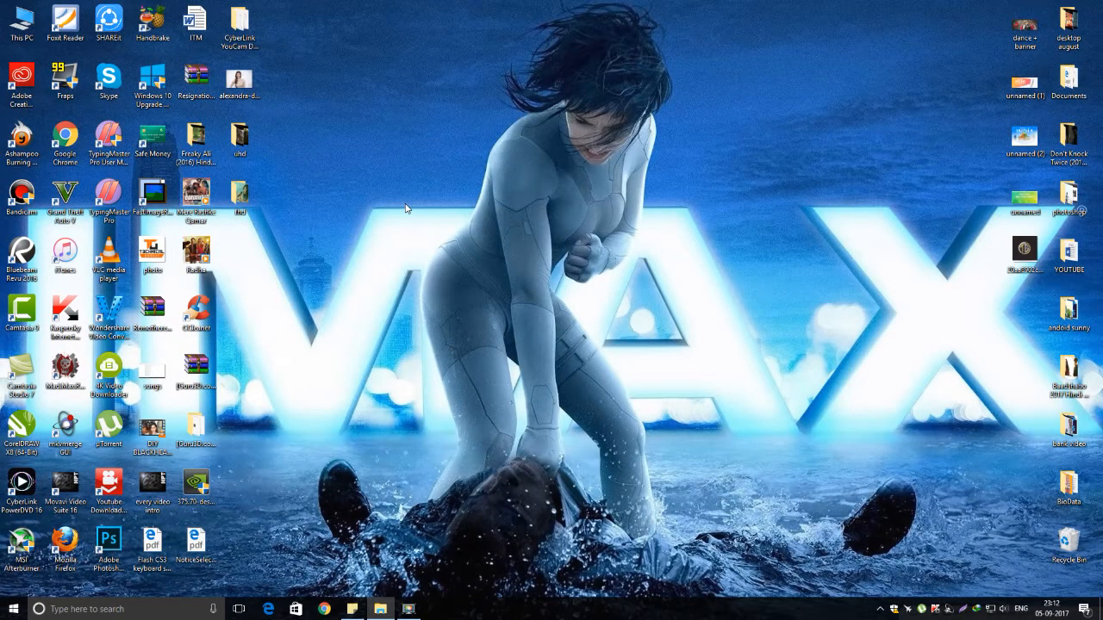
pyautogui.moveTo(373, 205)
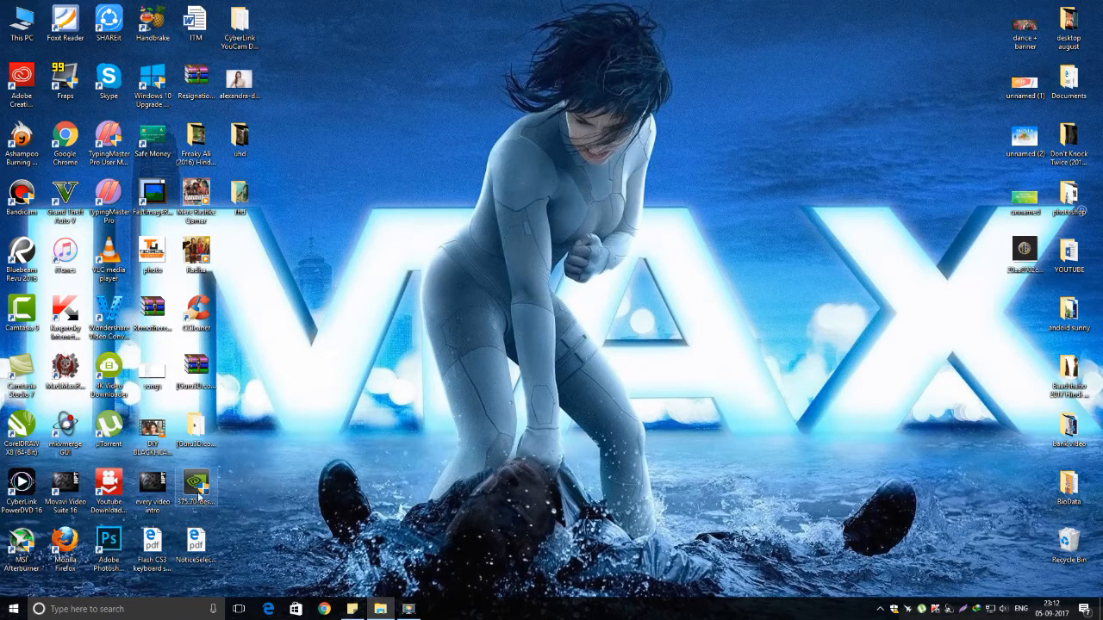
pyautogui.moveTo(300, 308)
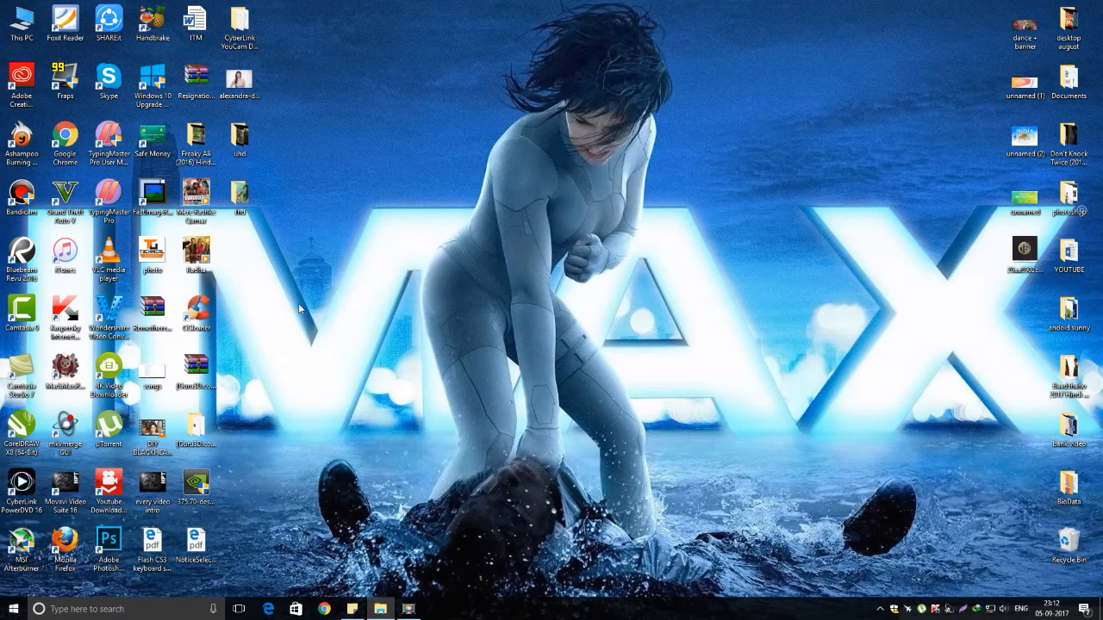
# - In NVIDIA Control Panel, set content type to Full-screen videos, apply and keep it
pyautogui.rightClick(300, 307)
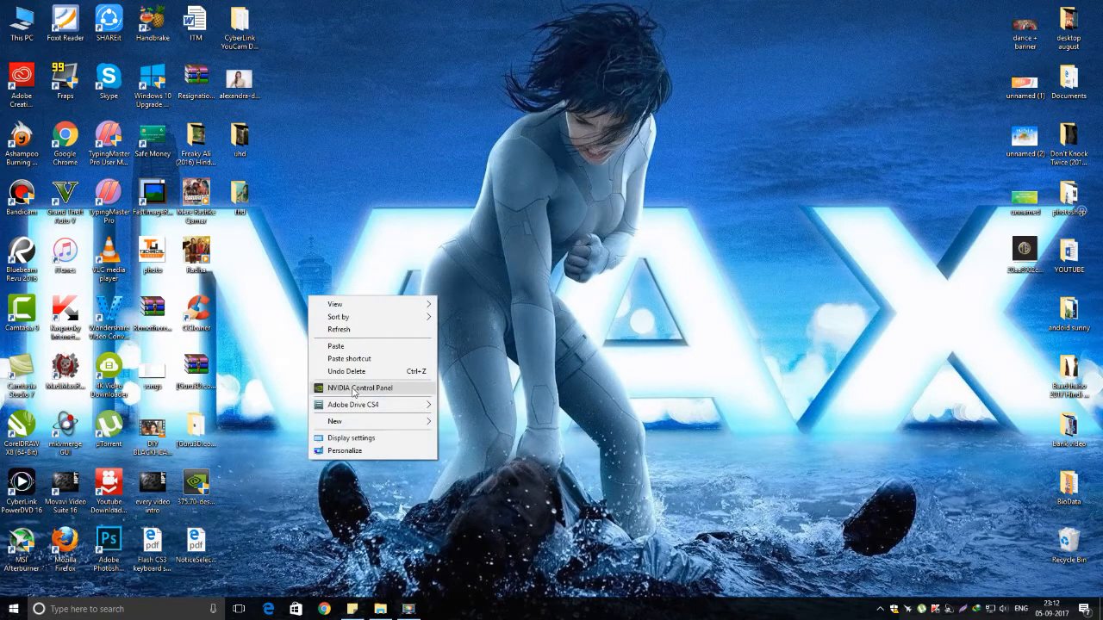
pyautogui.click(358, 388)
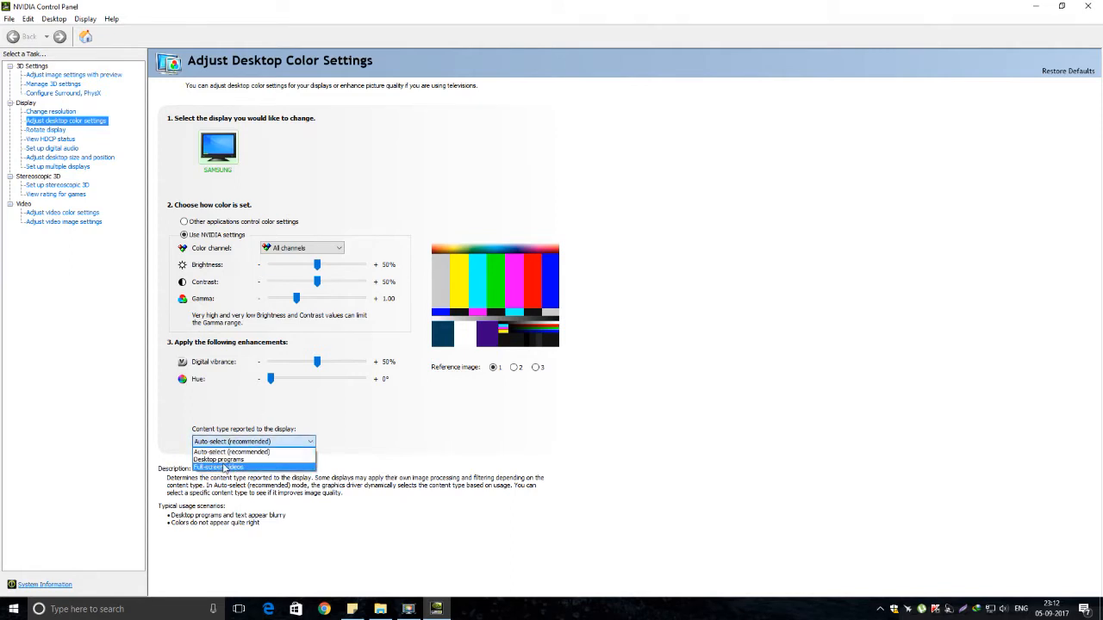
pyautogui.click(219, 467)
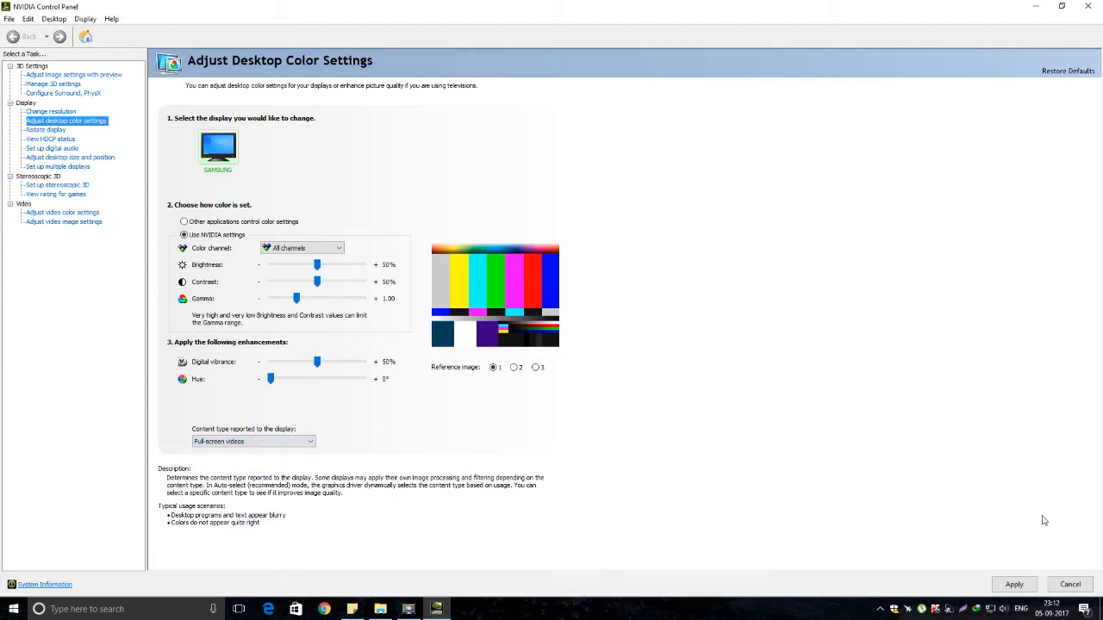
pyautogui.moveTo(499, 344)
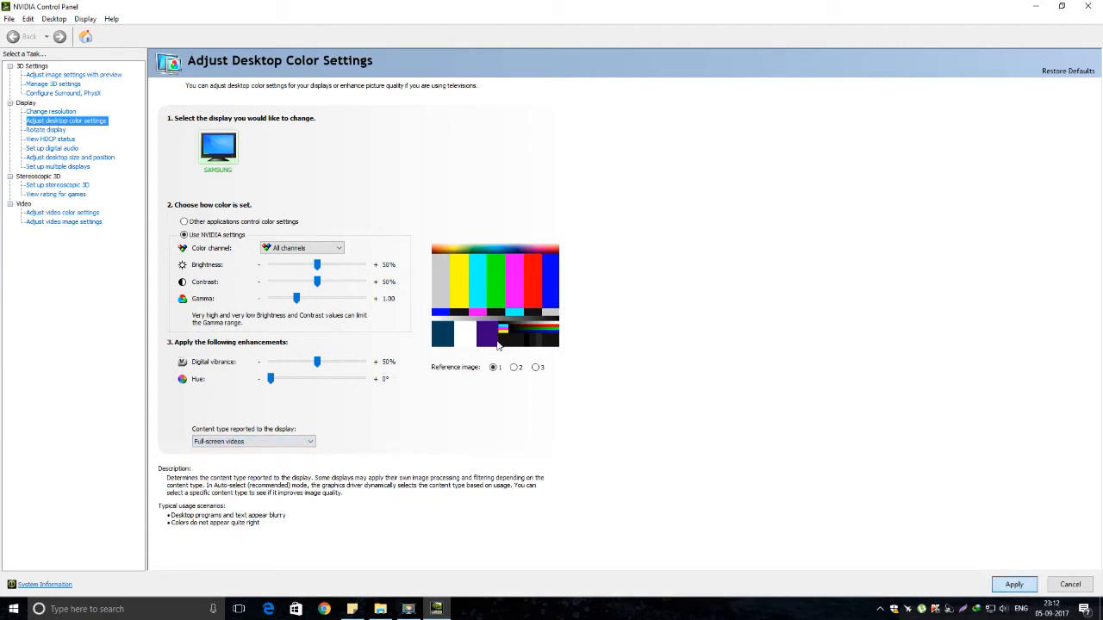
pyautogui.click(1014, 584)
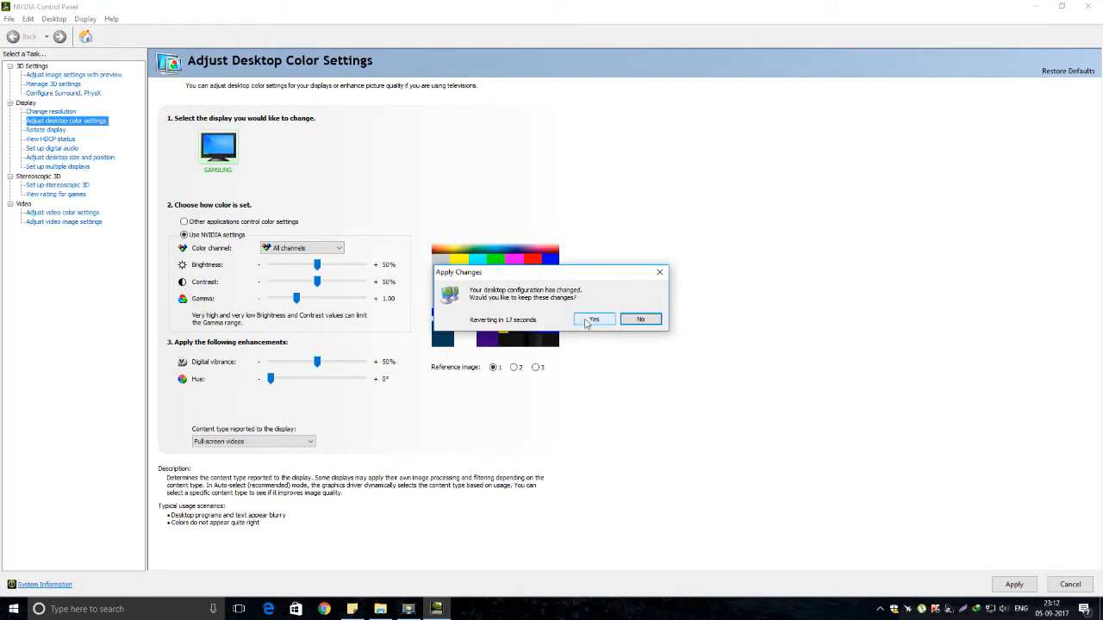
pyautogui.click(593, 319)
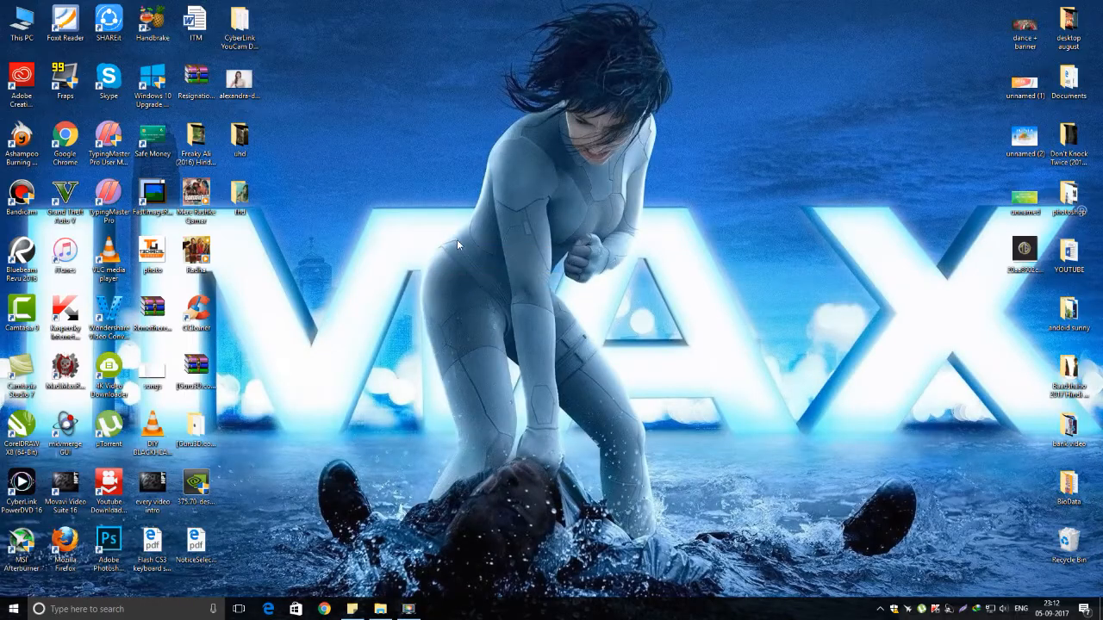
pyautogui.moveTo(314, 210)
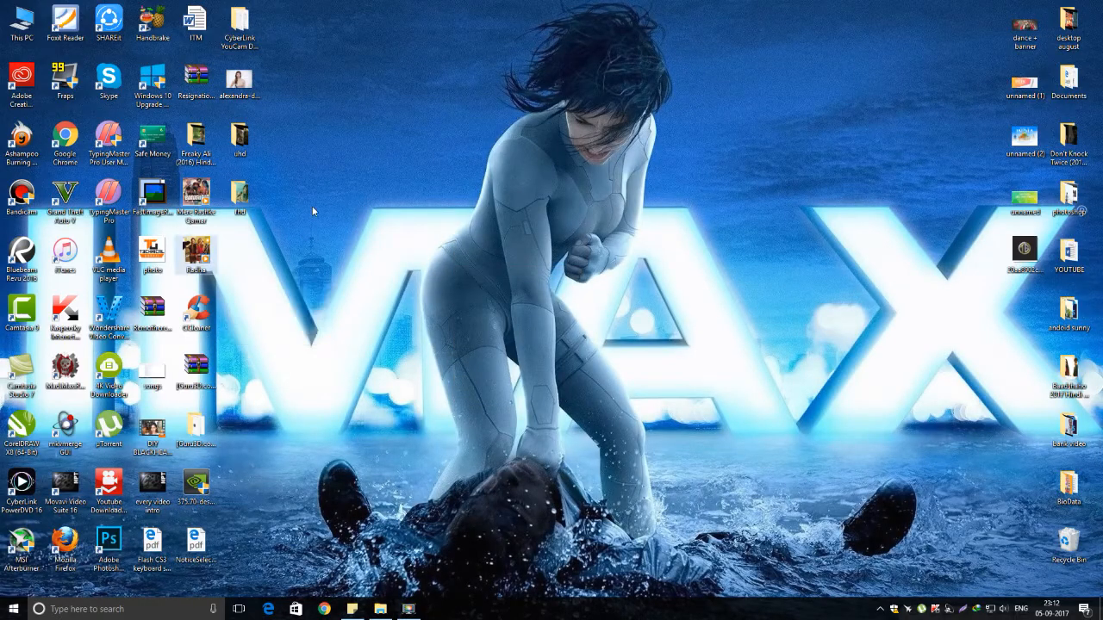
pyautogui.moveTo(239, 194)
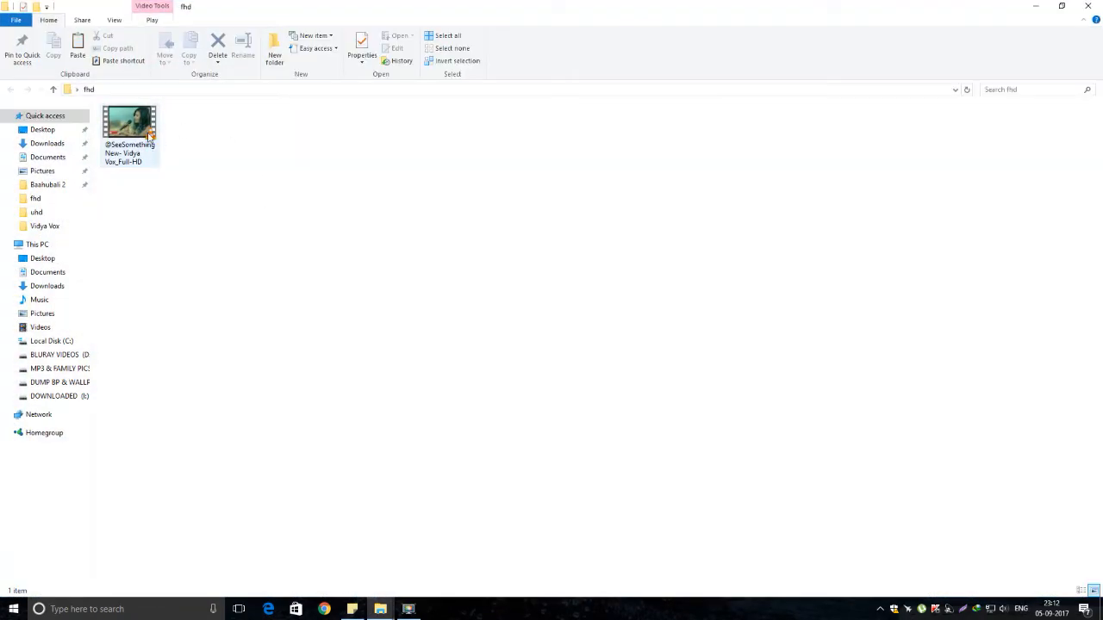
pyautogui.doubleClick(129, 125)
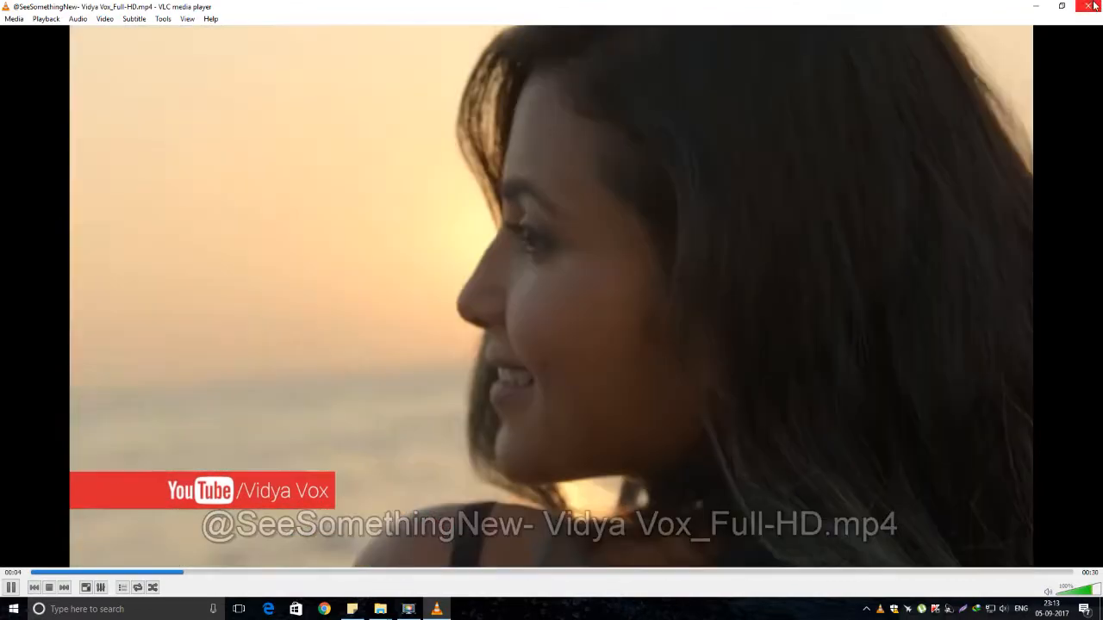
pyautogui.click(1092, 6)
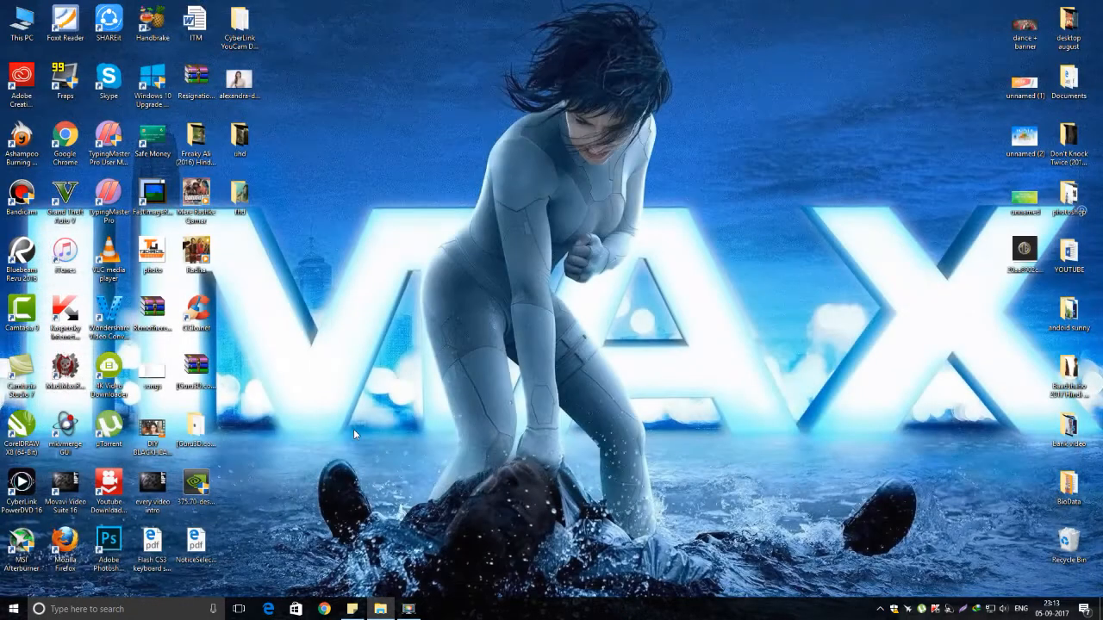
# - Start playing Jiyo Re Baahubali.mp4 in VLC with the play button
pyautogui.click(239, 138)
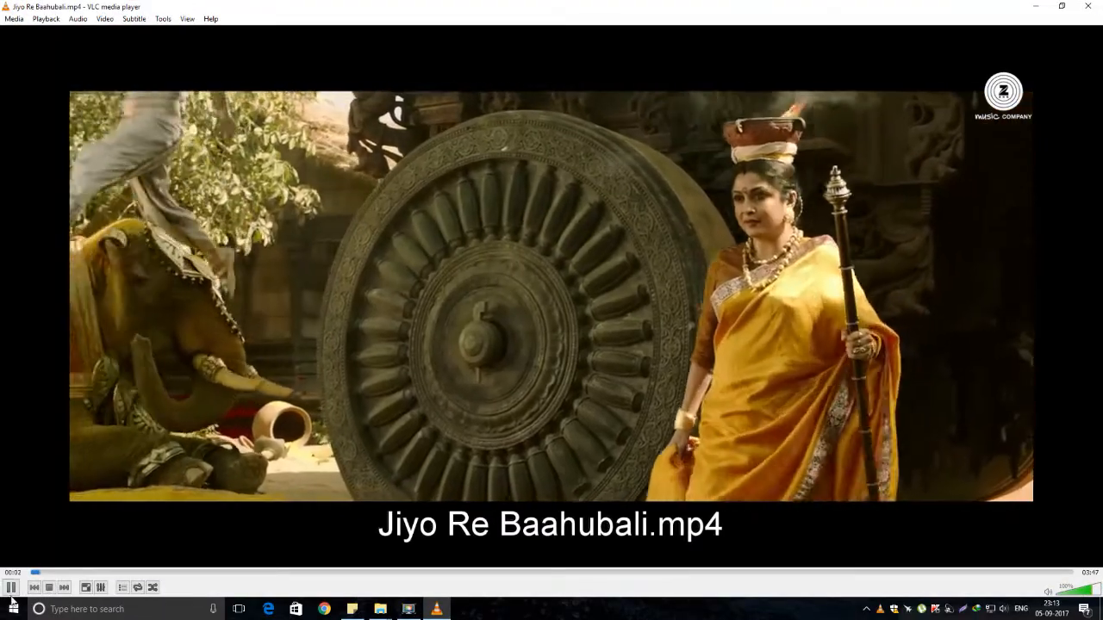
pyautogui.click(10, 588)
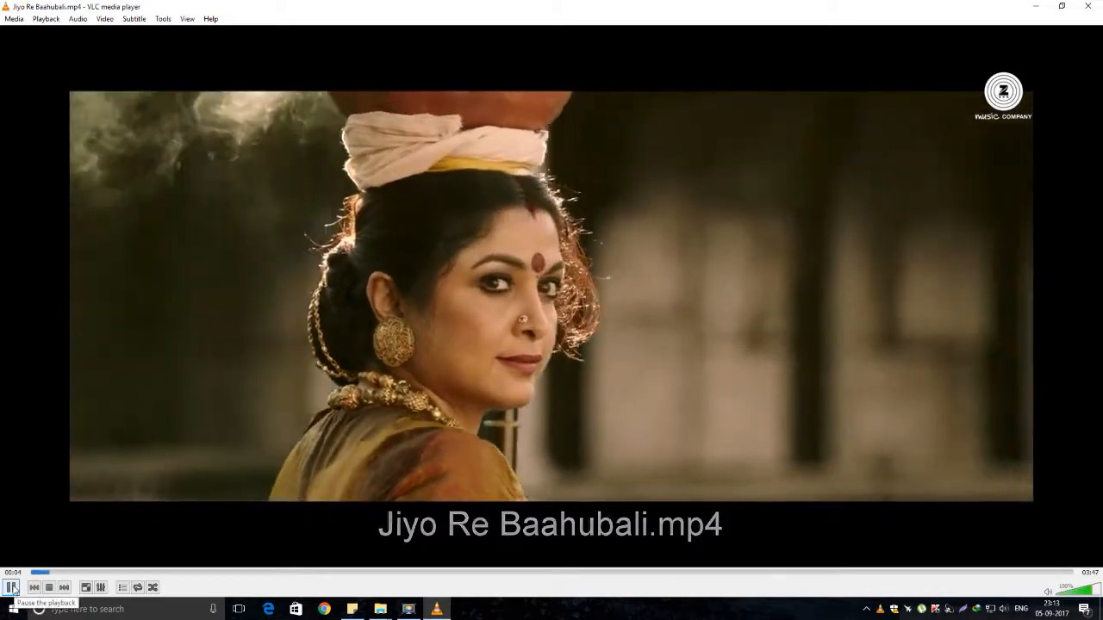